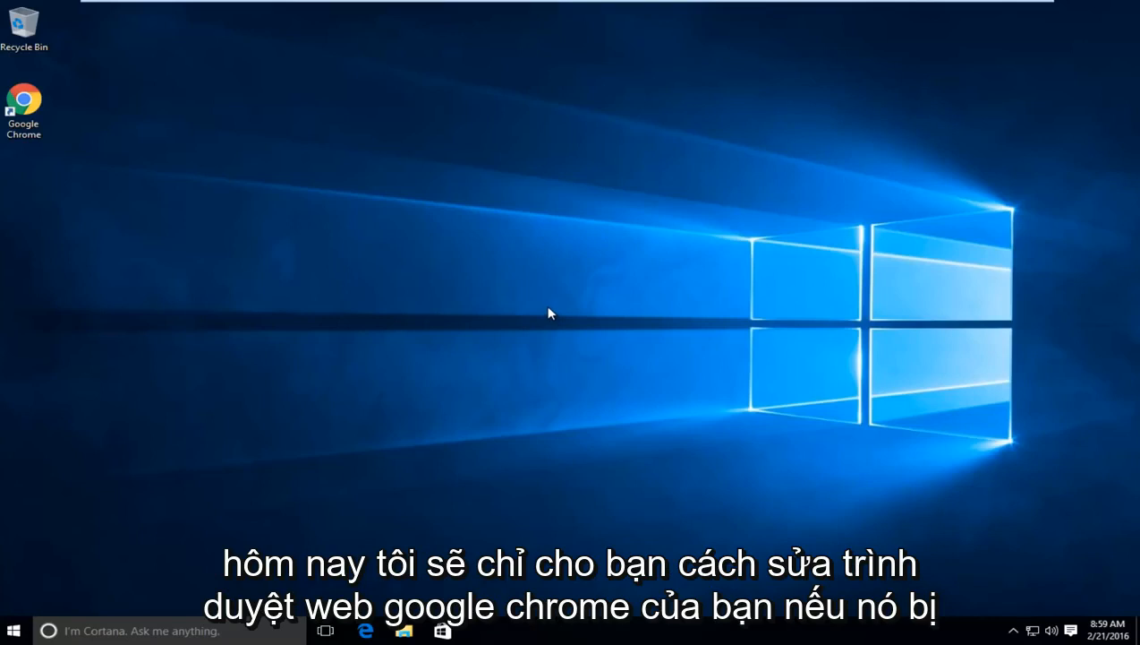
mouse_move(159, 195)
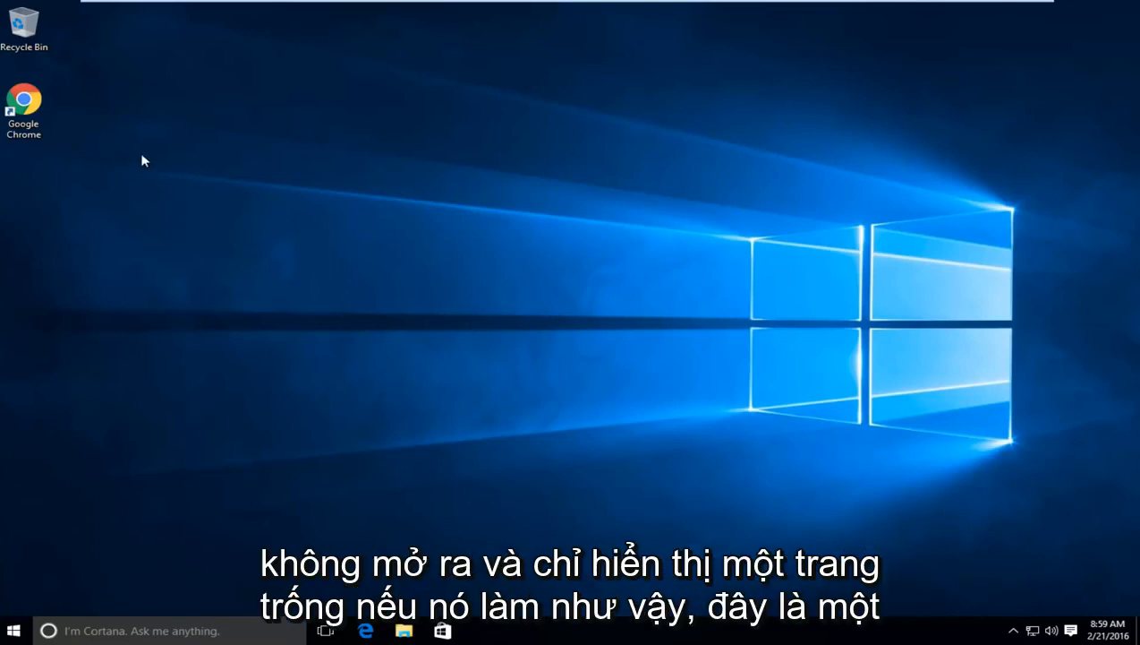
mouse_move(413, 277)
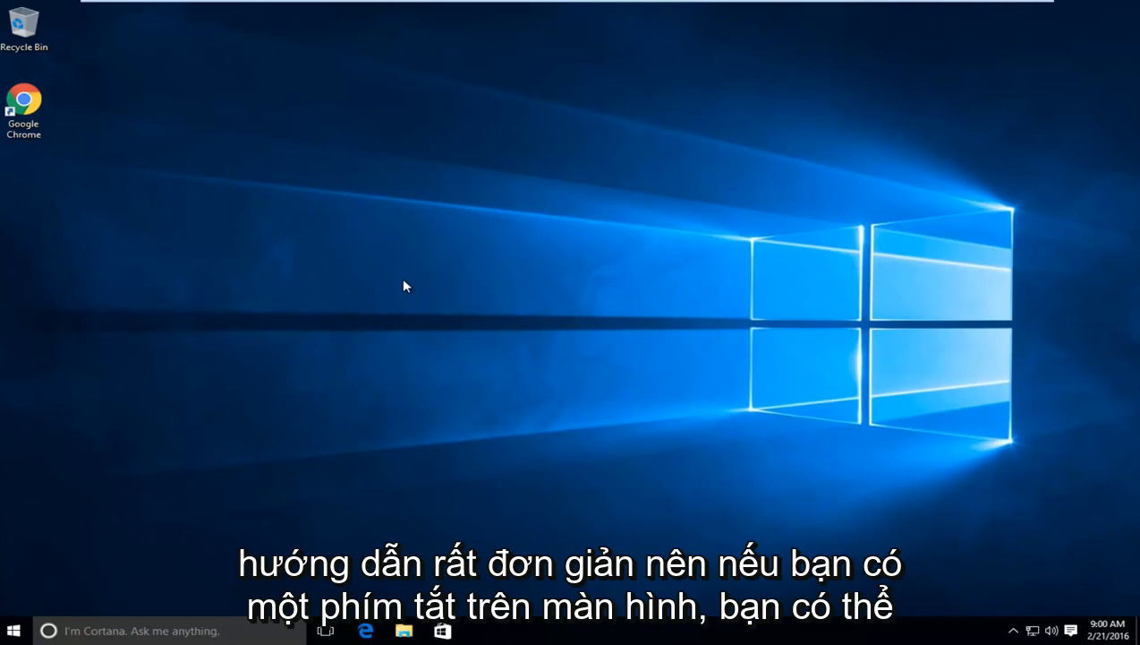
Step: Open the Google Chrome shortcut's file location to reach the Chrome Application folder
click(24, 101)
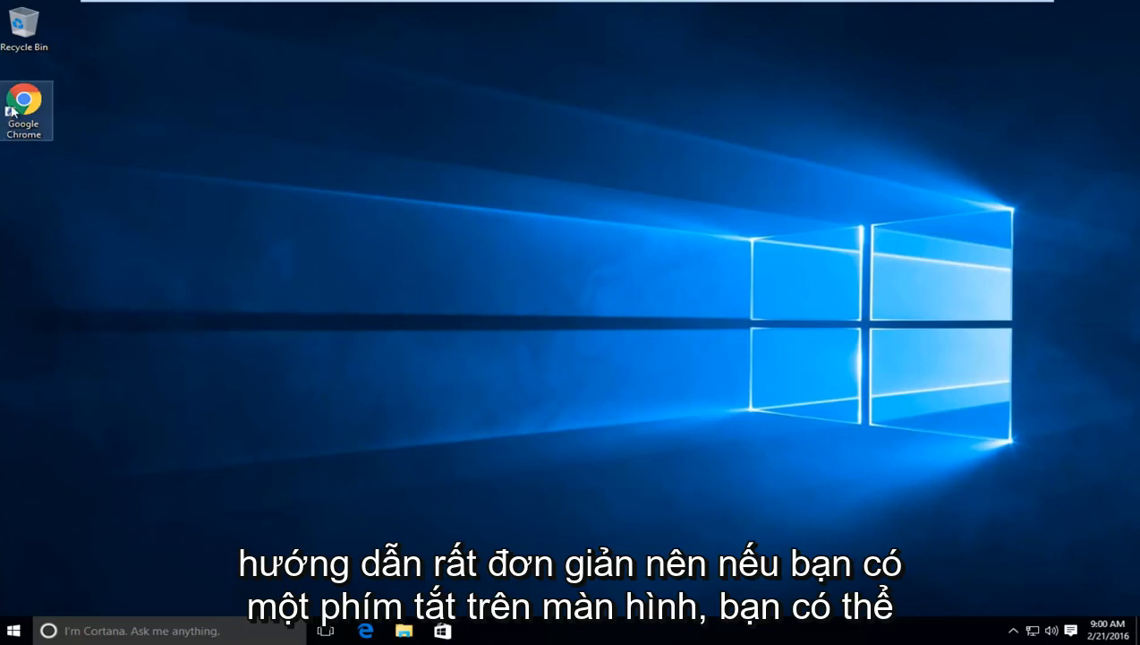
mouse_move(27, 107)
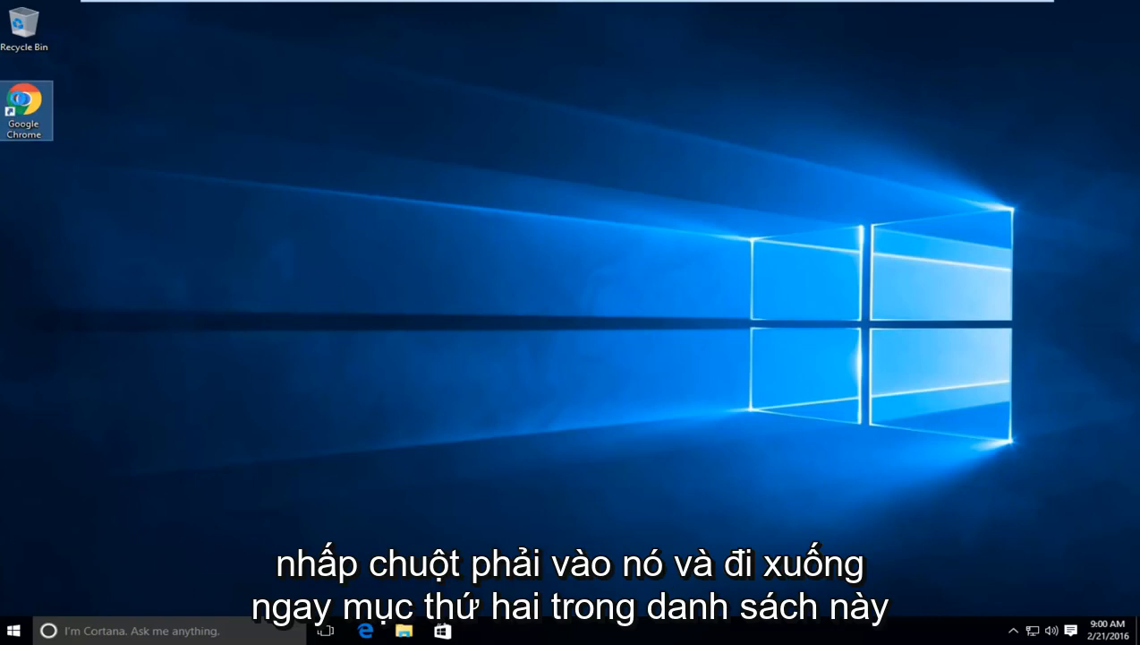
right_click(27, 110)
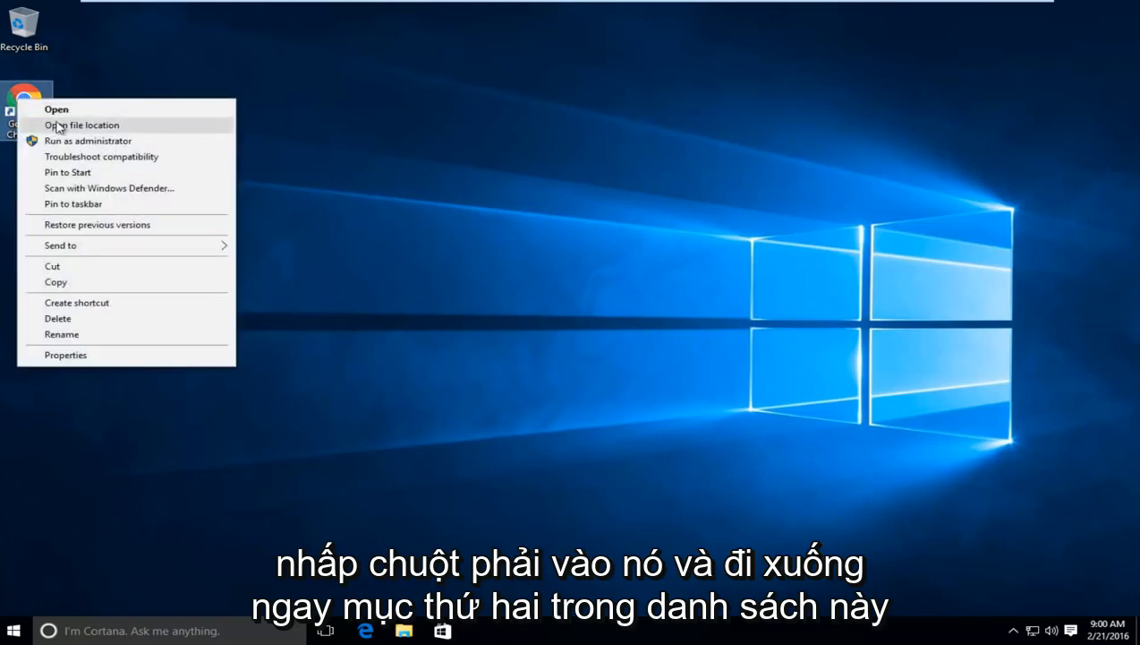
mouse_move(81, 125)
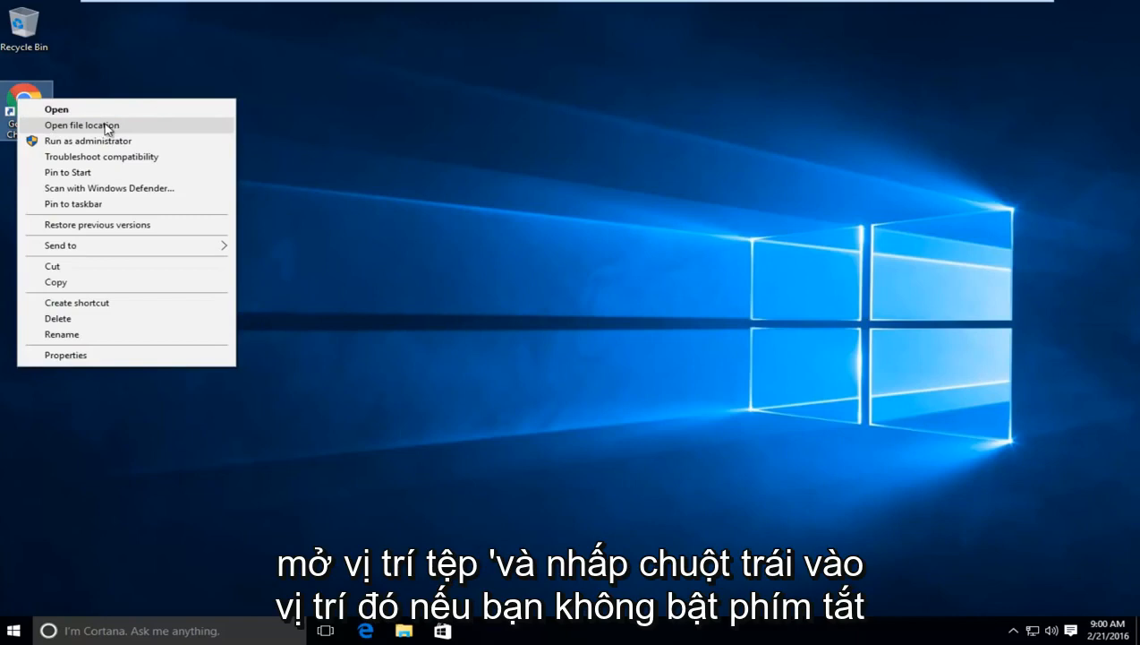
click(82, 125)
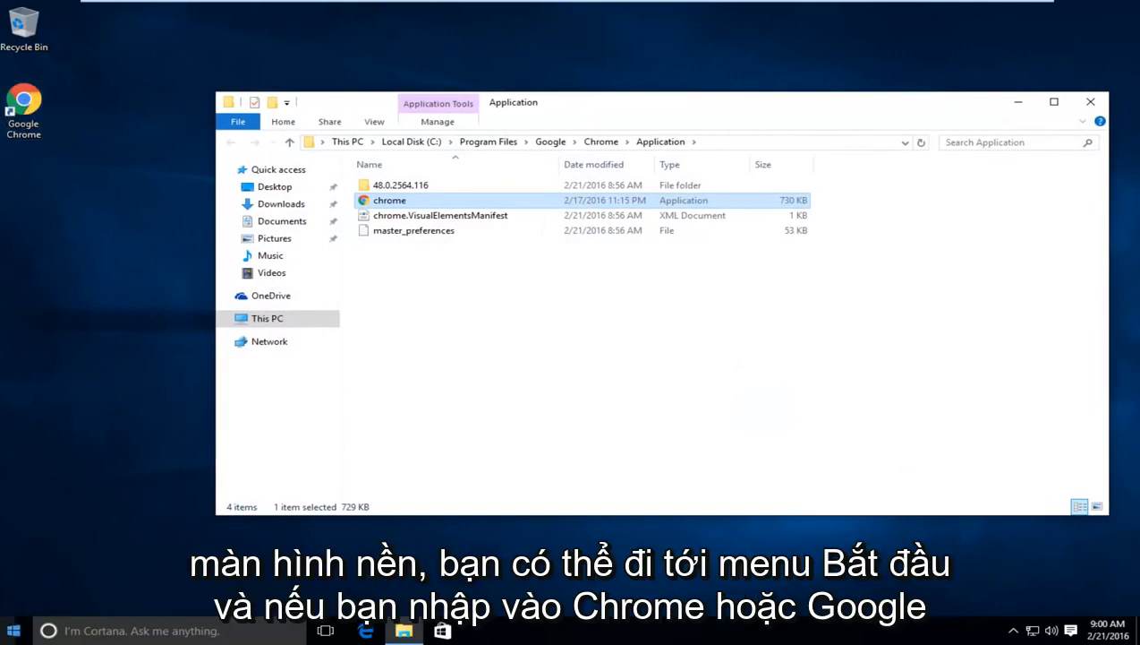
click(12, 630)
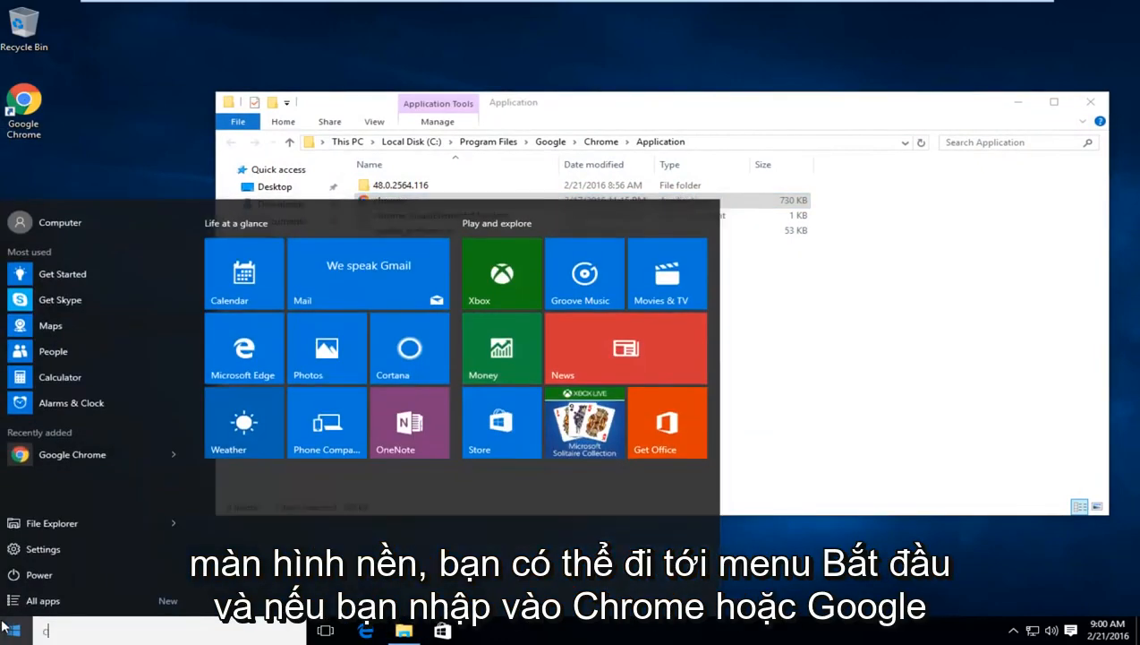
text(chrome)
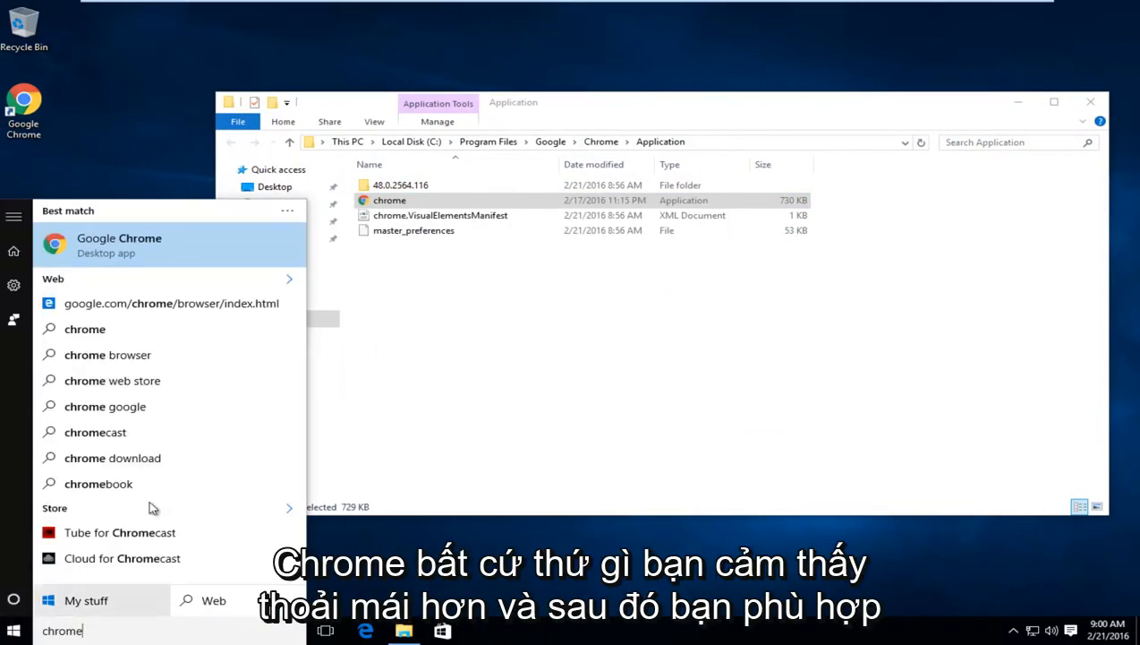
mouse_move(113, 244)
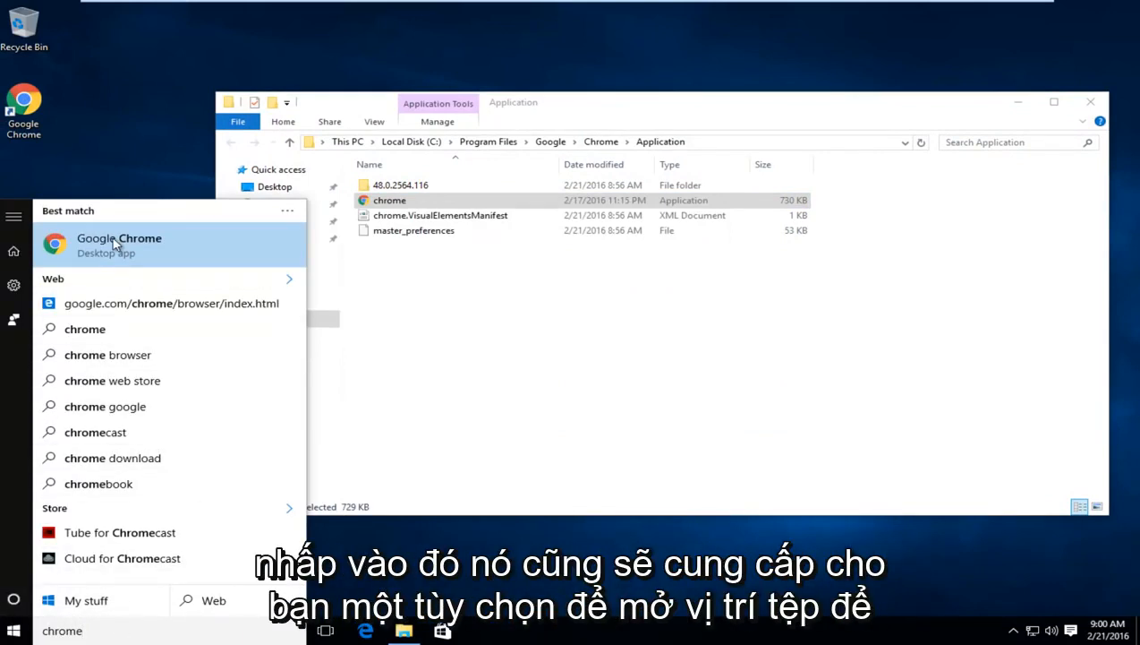
right_click(119, 238)
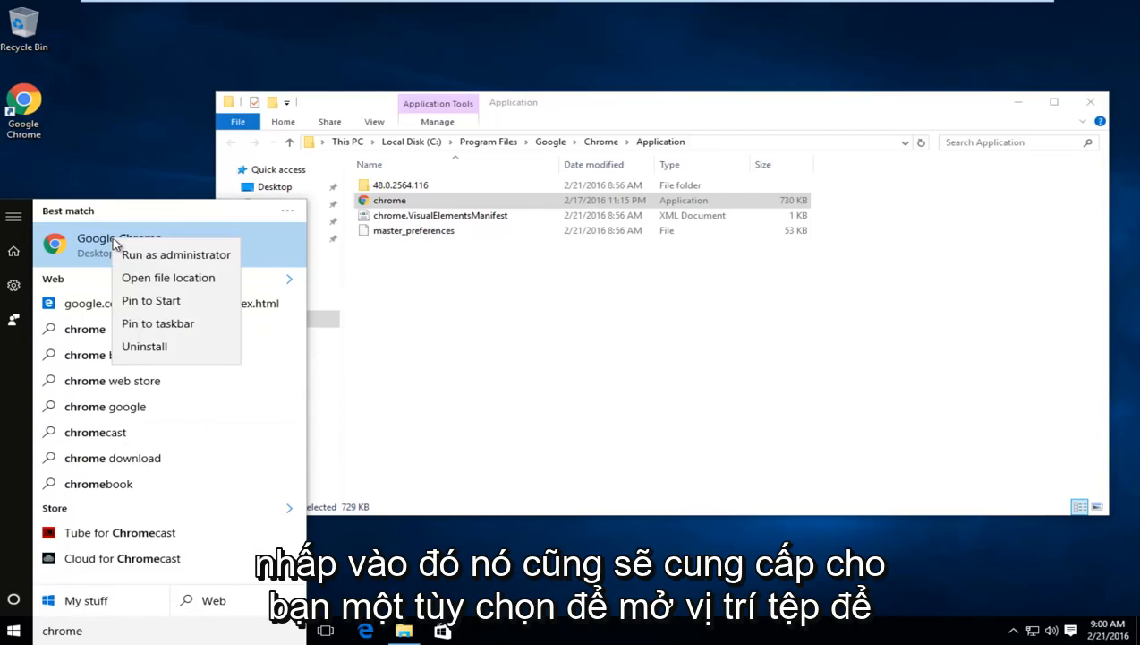
mouse_move(195, 284)
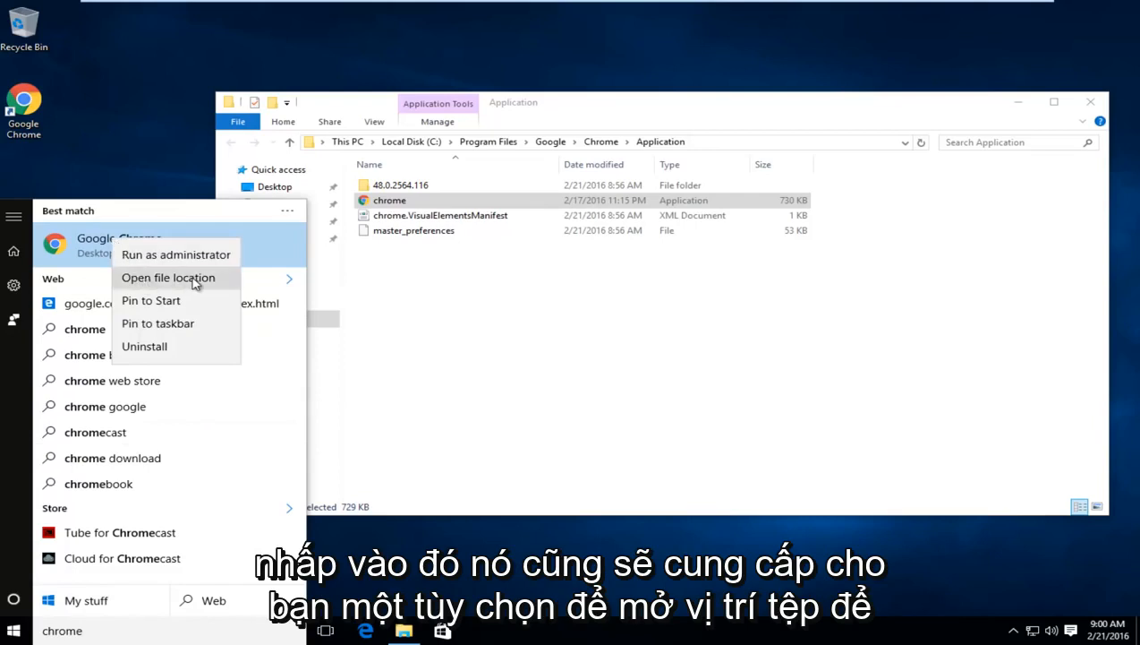
click(168, 278)
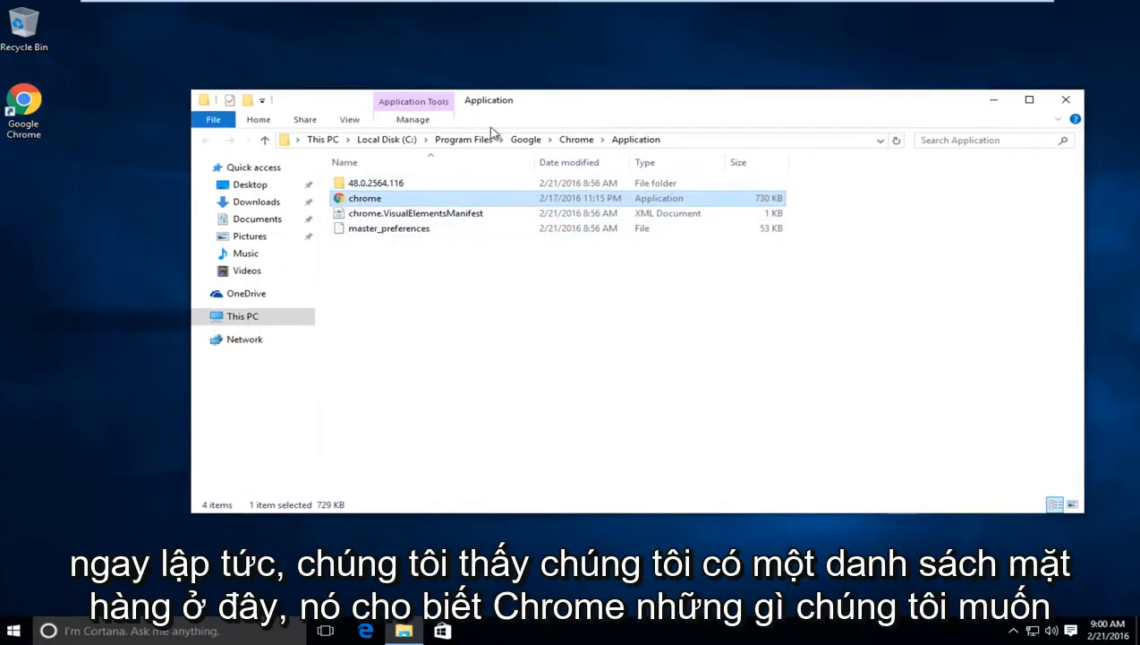
mouse_move(364, 197)
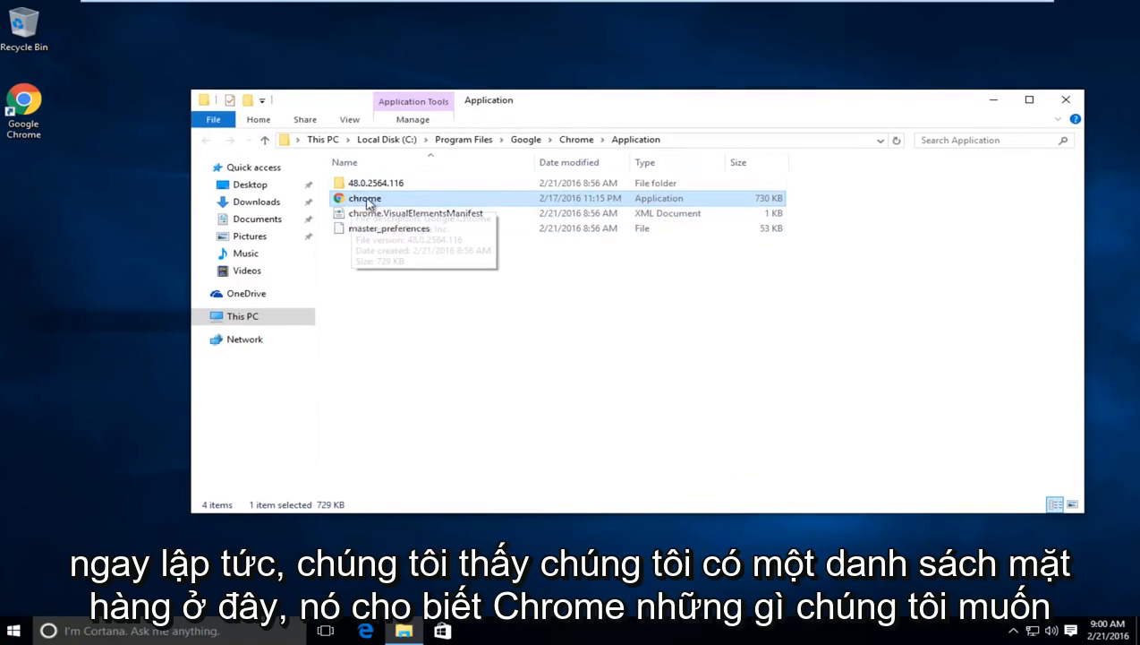
mouse_move(364, 201)
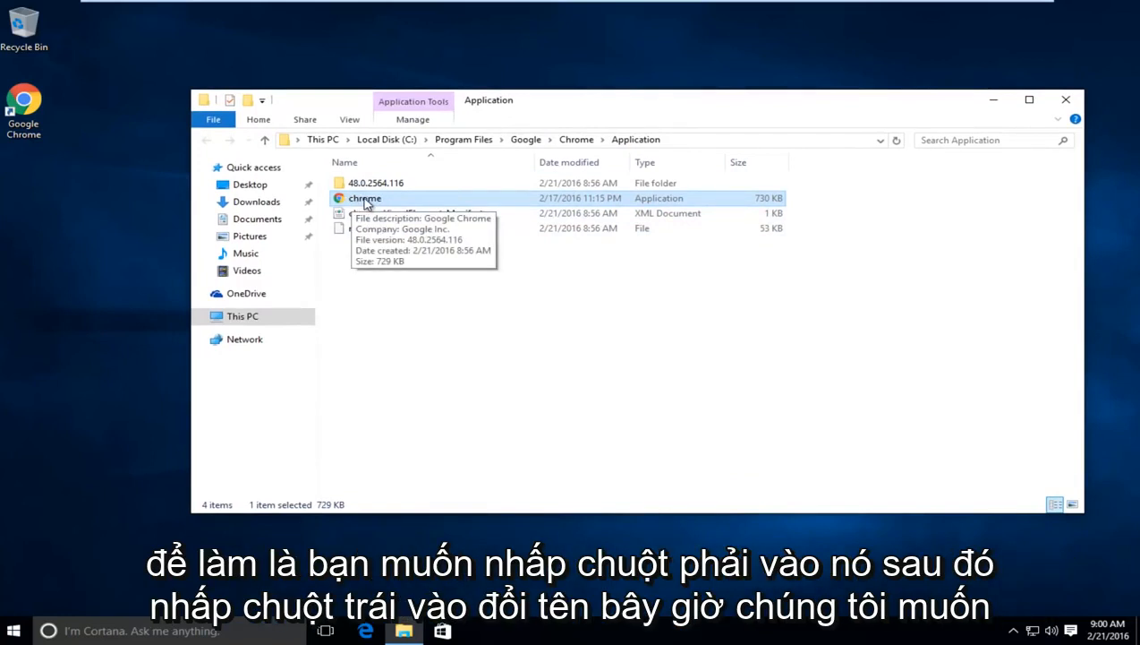
Step: Rename chrome.exe to 'chrome.' with a trailing dot, dropping the .exe extension
right_click(365, 198)
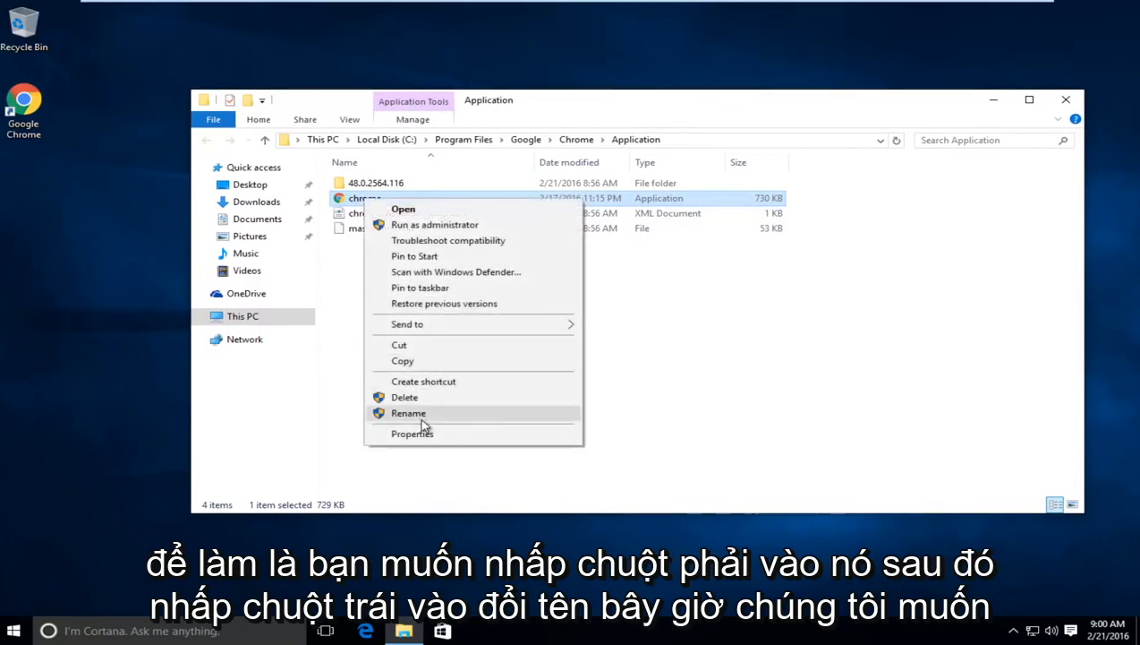
click(409, 413)
text(chrome.)
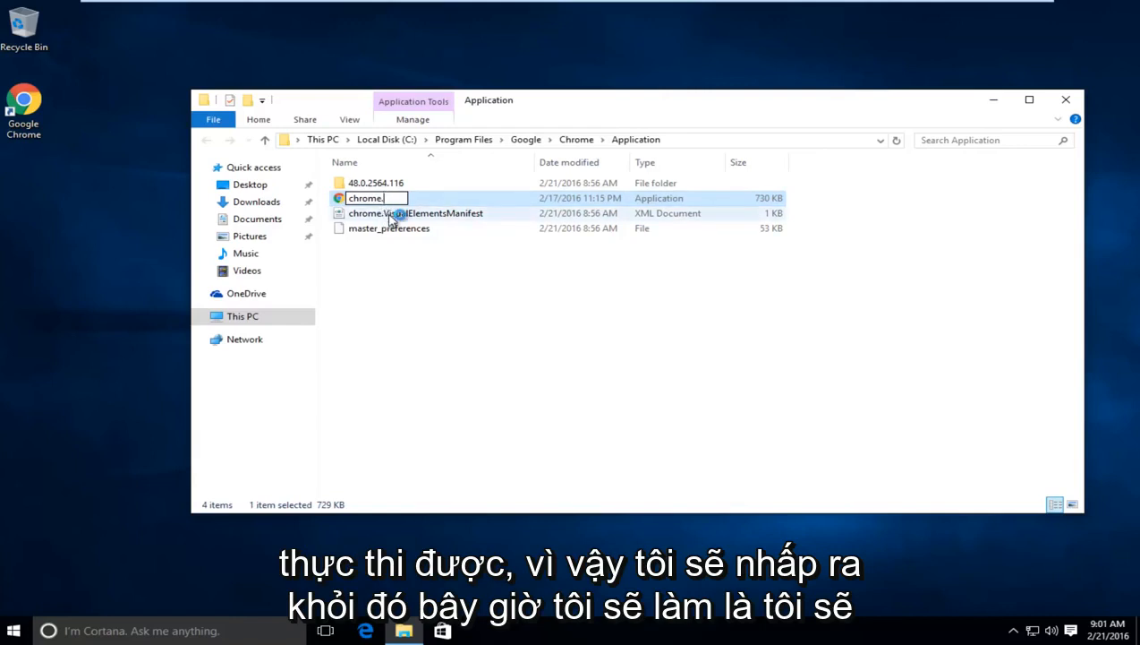
click(416, 213)
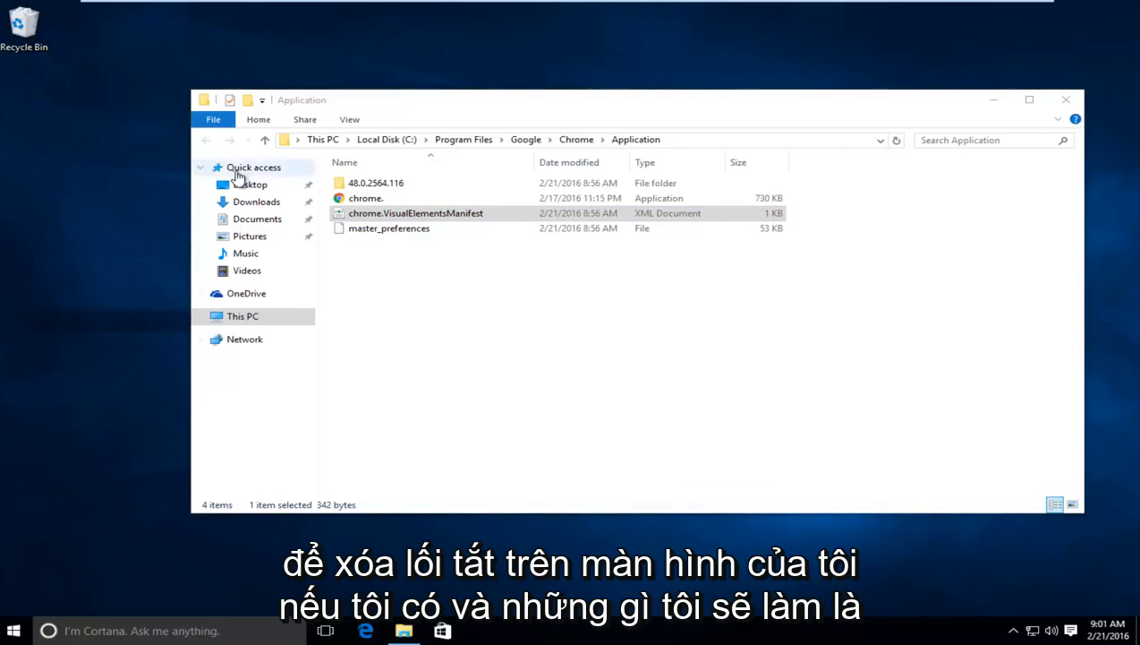
Step: Create a desktop shortcut to the 'chrome.' file and close the Application folder window
click(366, 198)
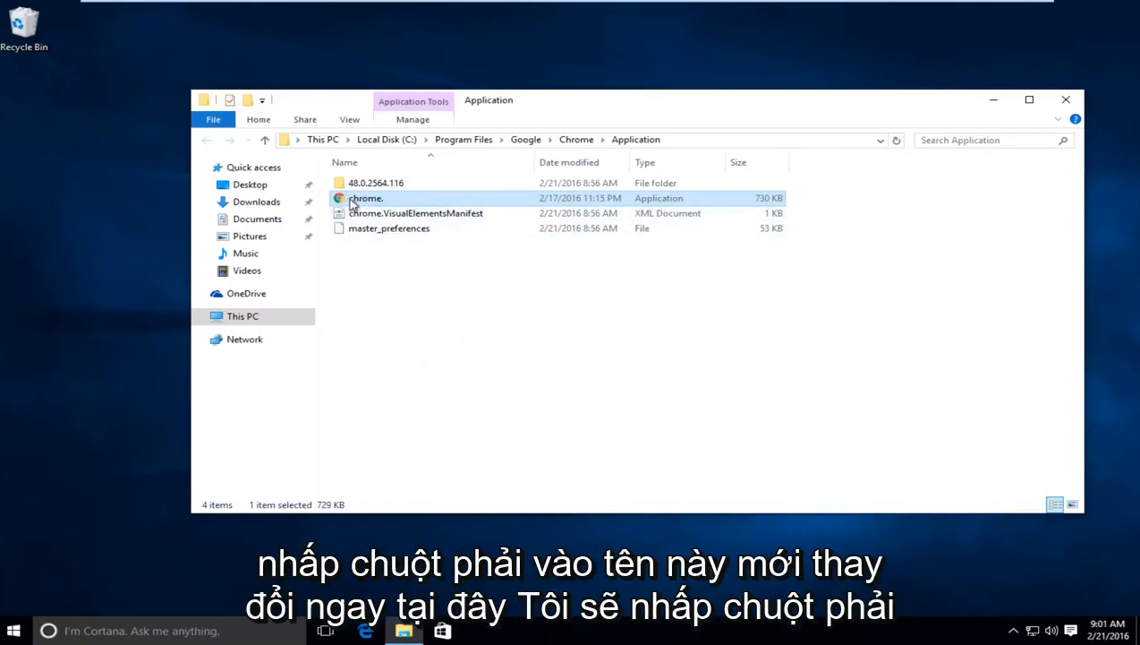
mouse_move(380, 202)
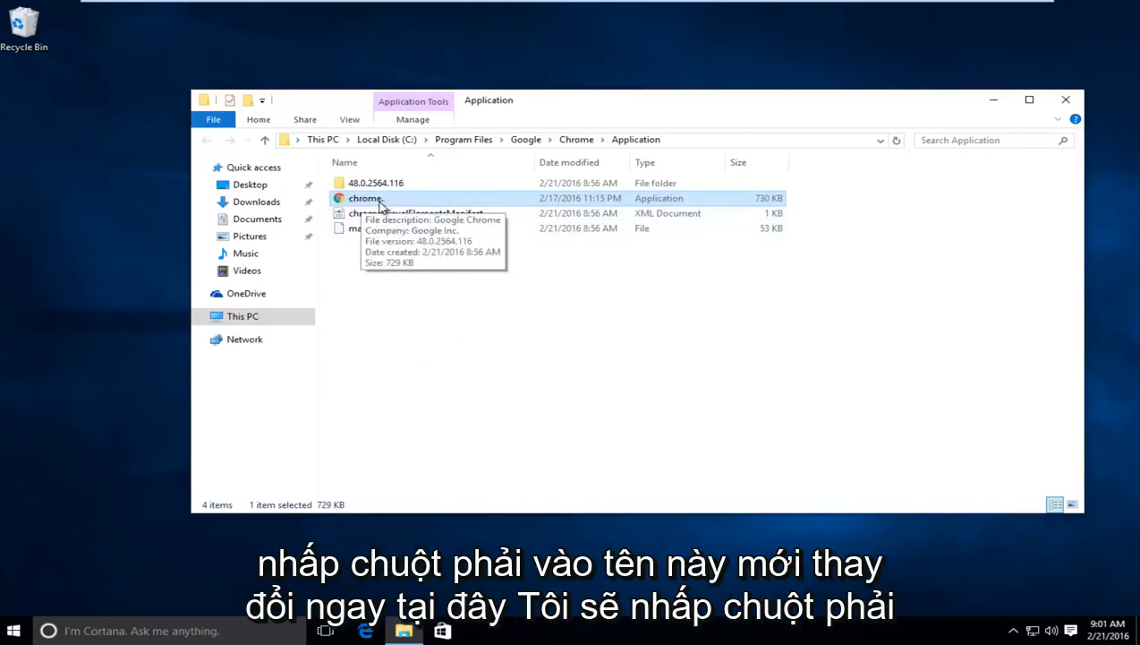
right_click(365, 198)
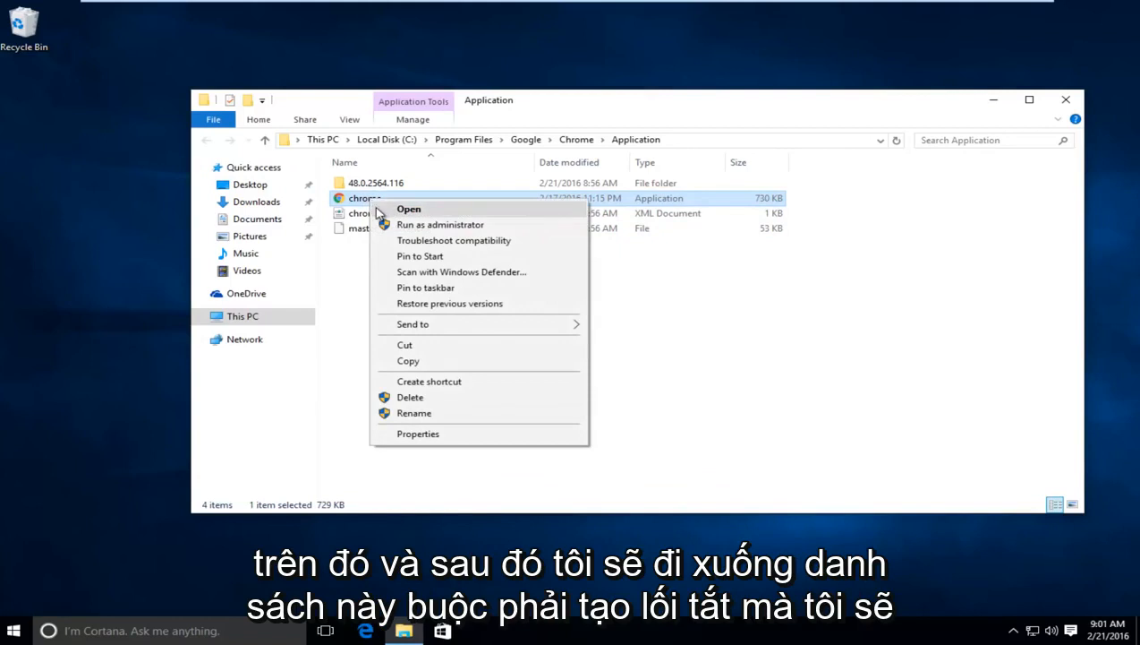
mouse_move(411, 387)
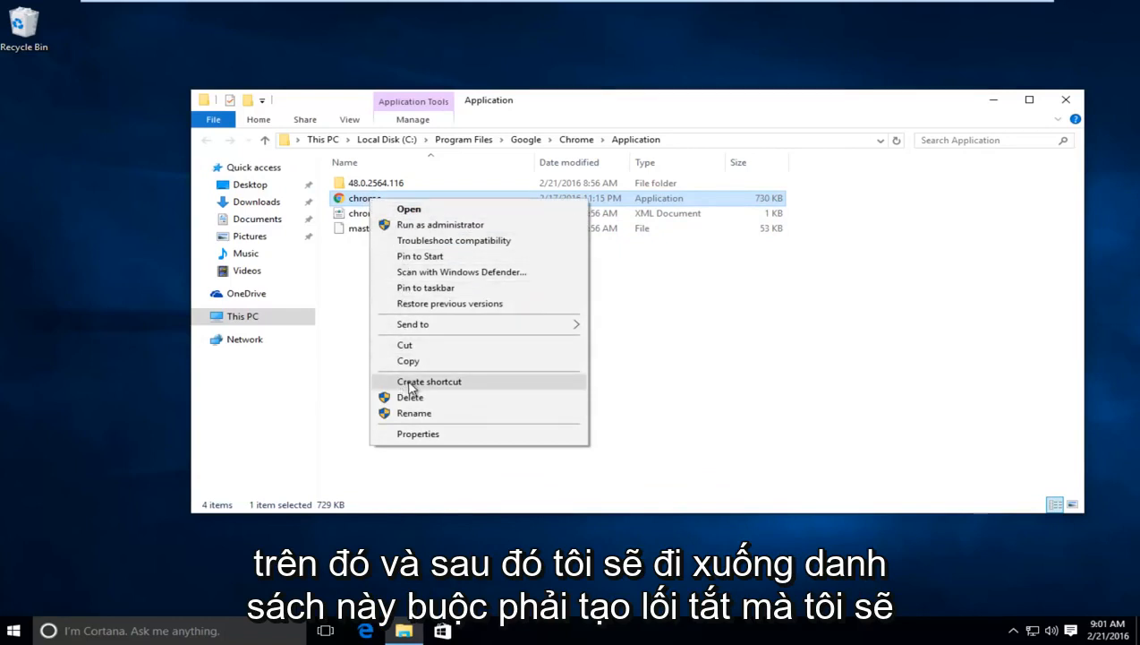
click(429, 381)
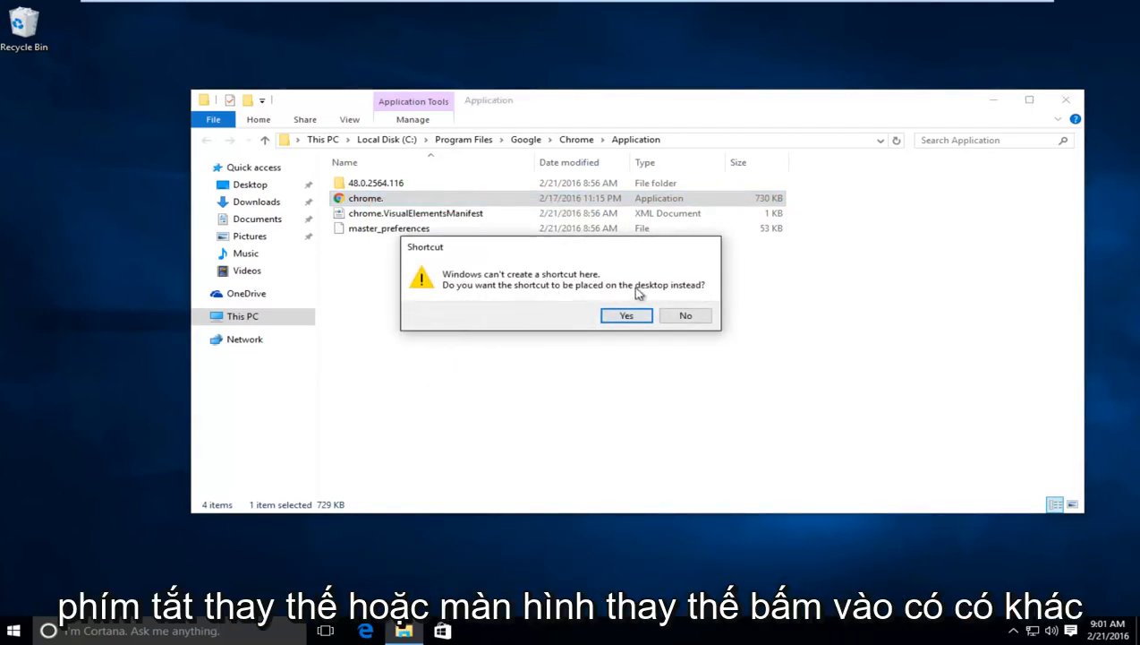
click(626, 315)
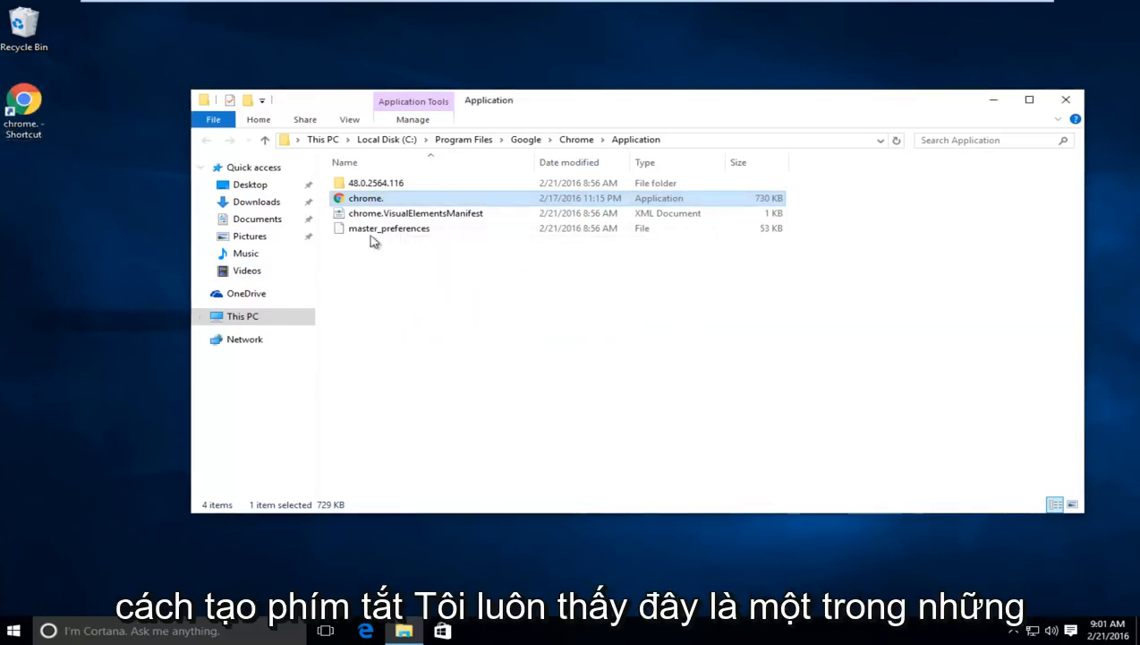
mouse_move(389, 200)
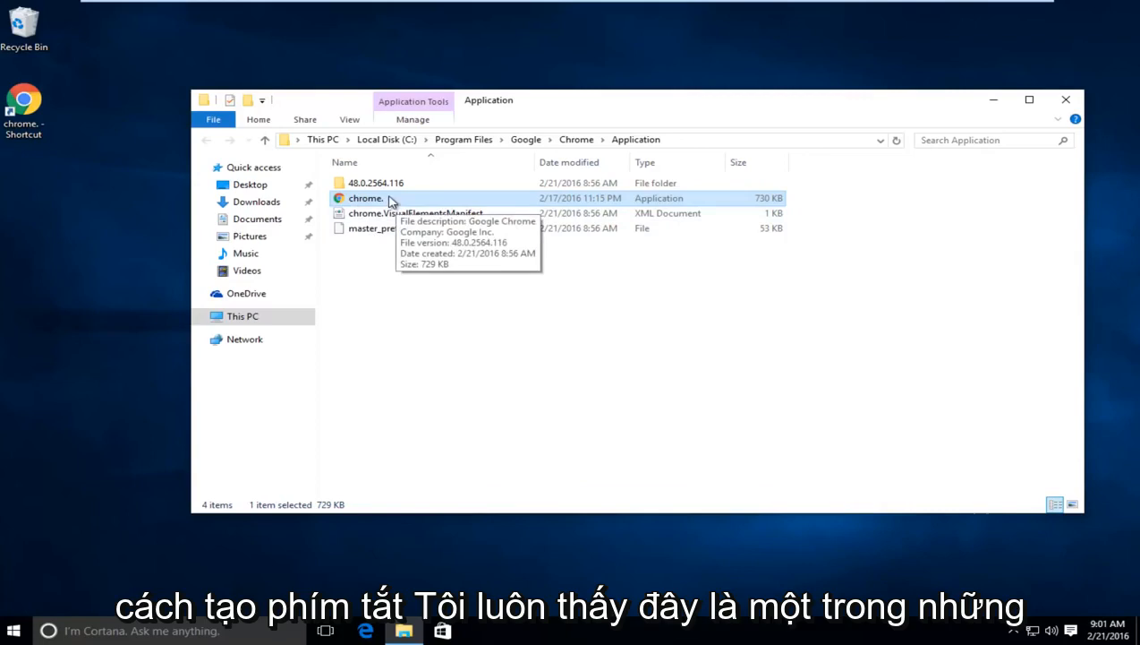
mouse_move(1066, 99)
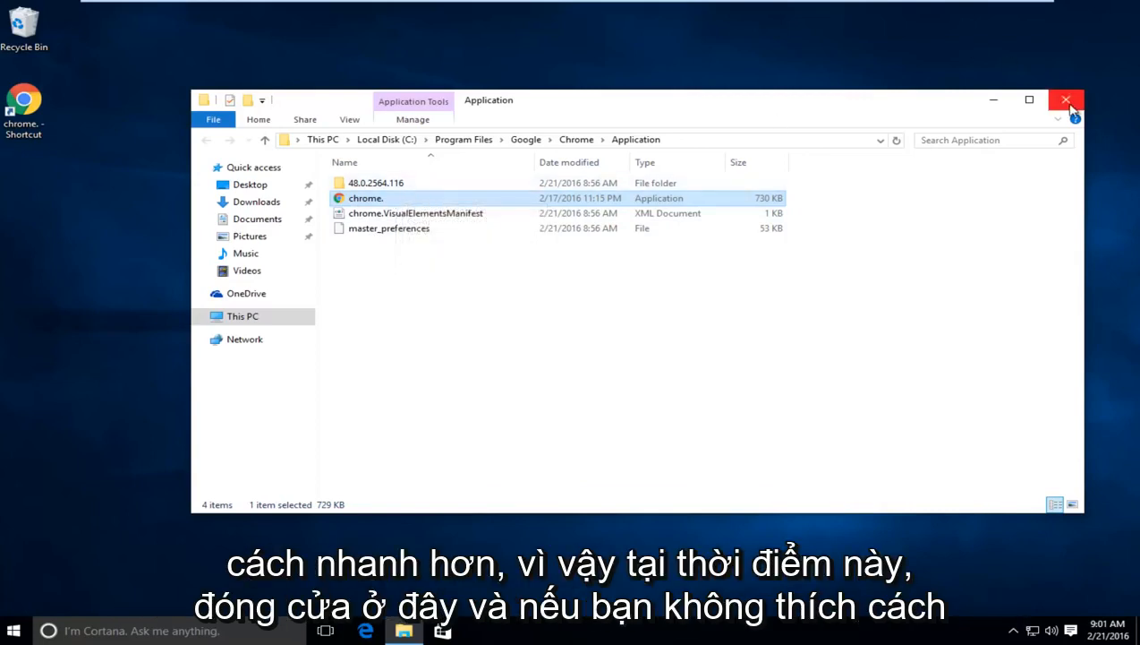
click(1066, 100)
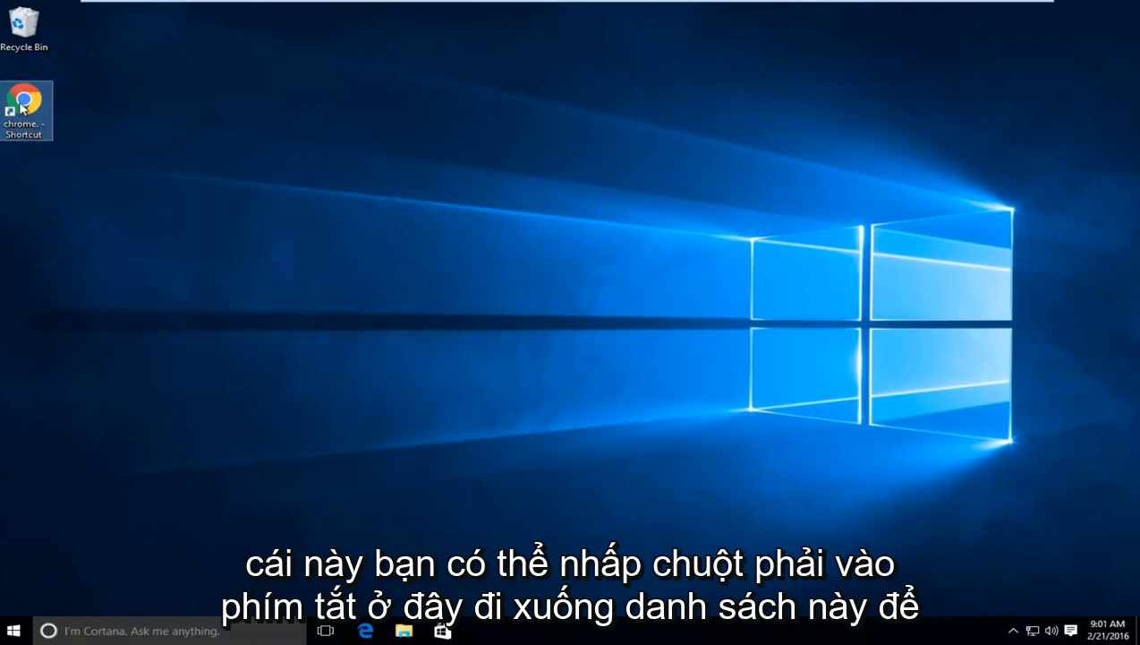
Step: Rename 'chrome. - Shortcut' to 'Google Chrome' and launch Chrome from it
right_click(25, 110)
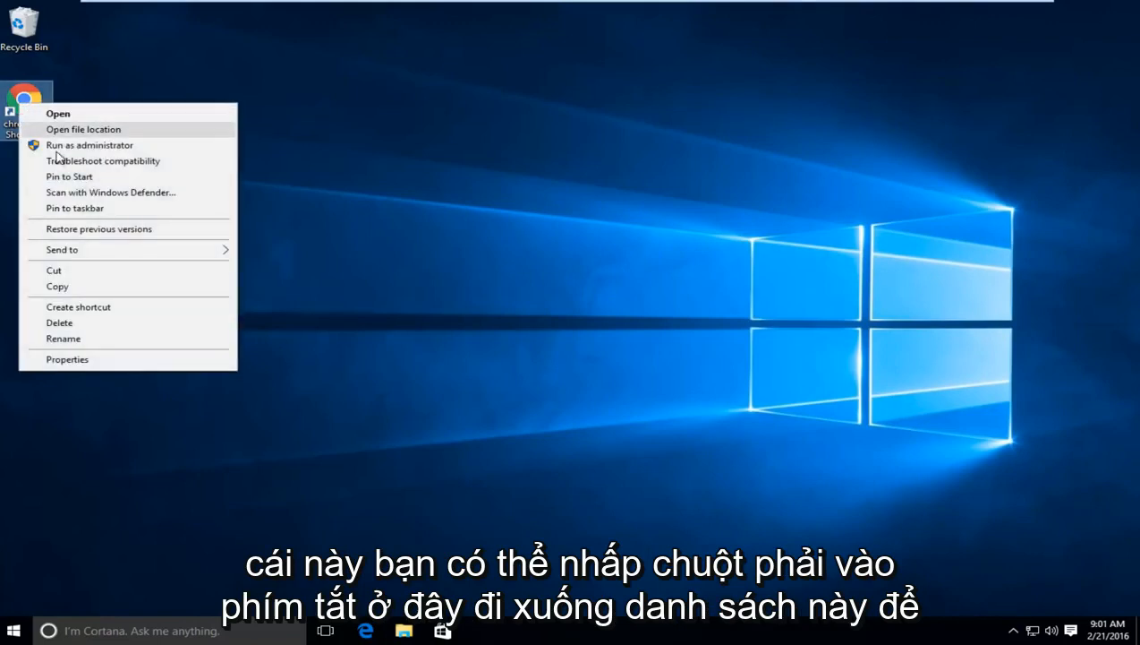
mouse_move(64, 338)
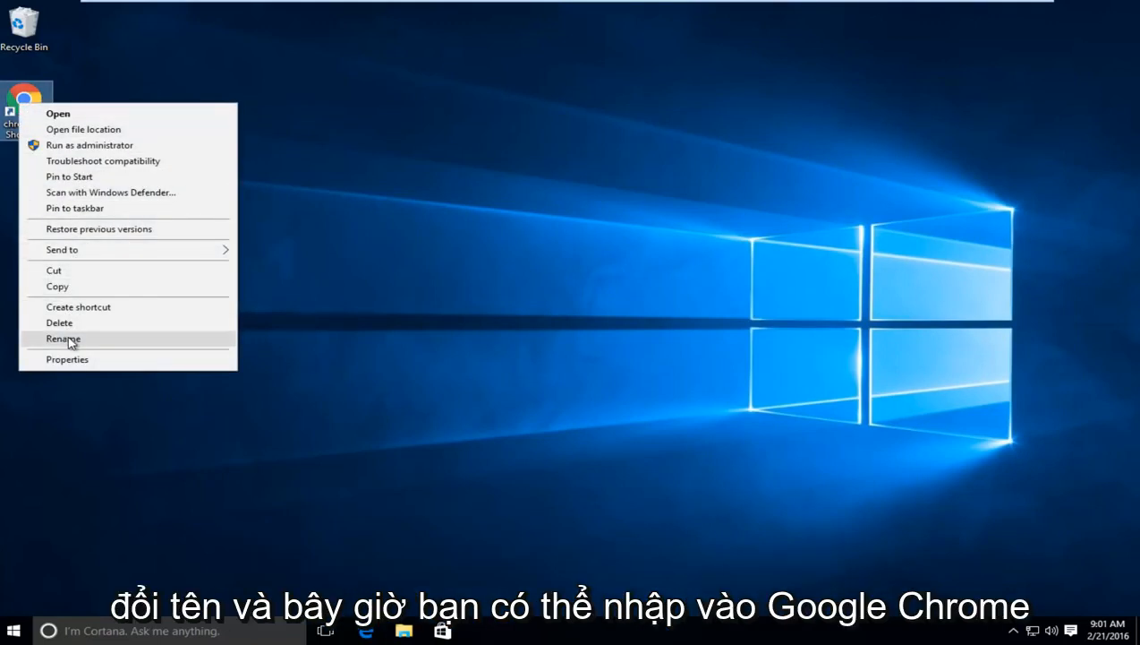
click(62, 338)
text(Google Chrome)
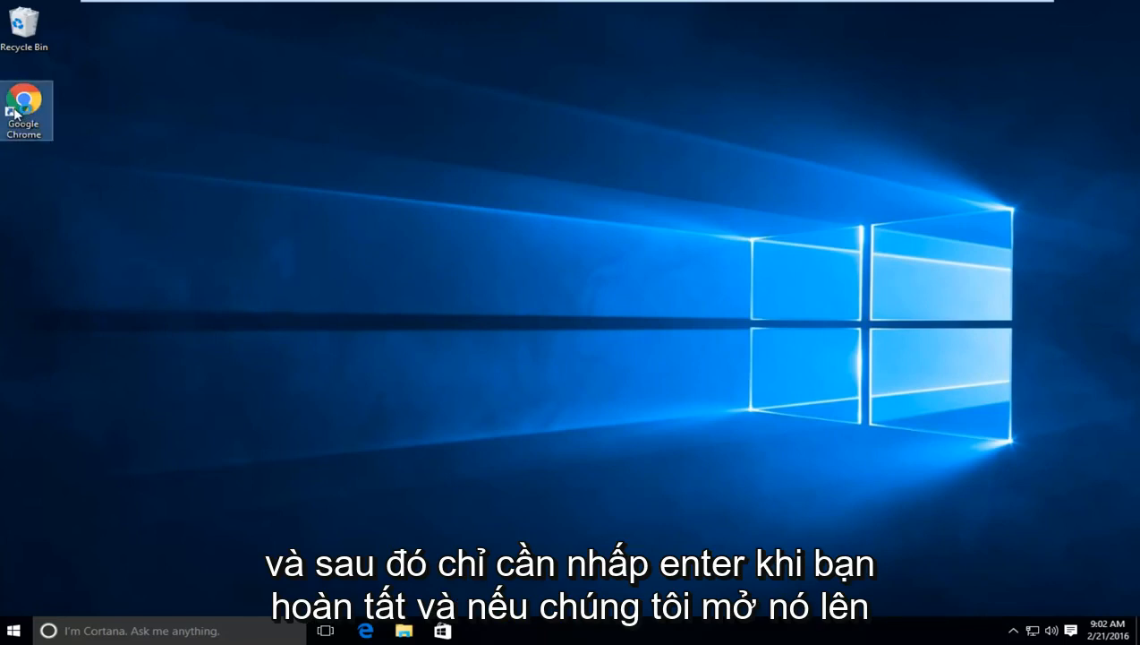
double_click(24, 111)
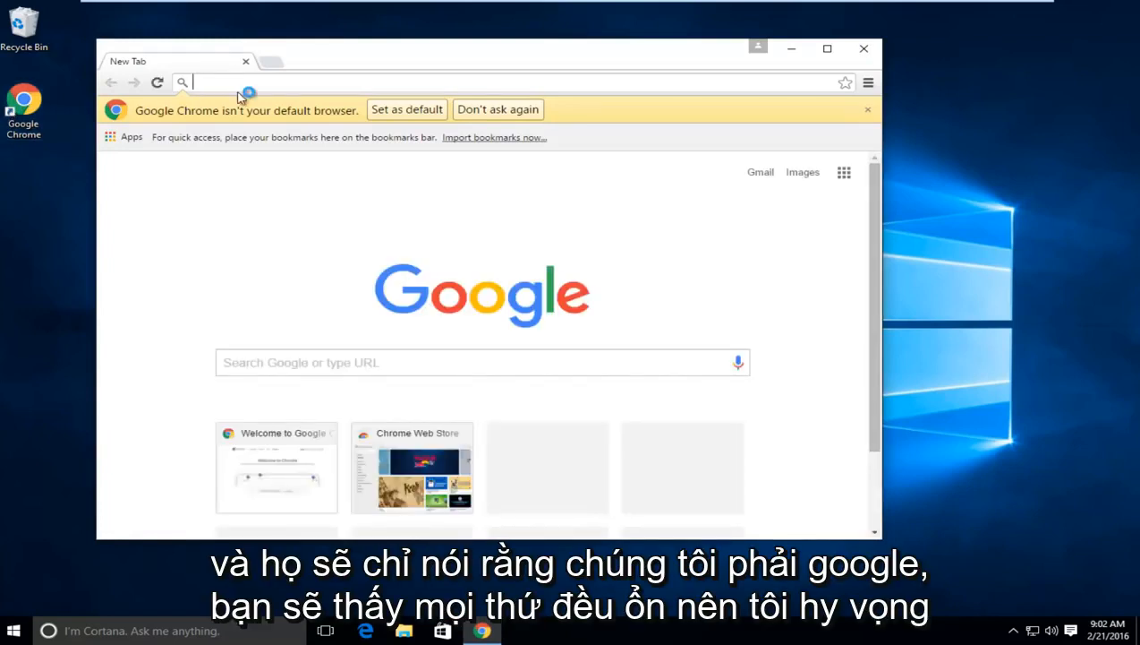
text(https://www.google.com)
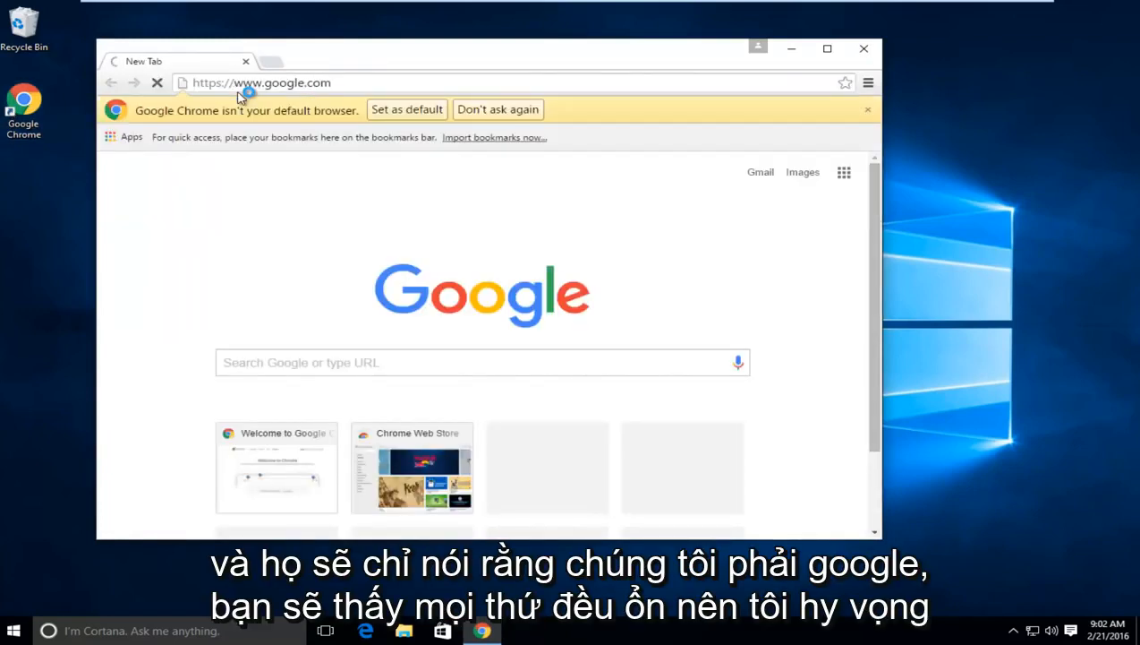